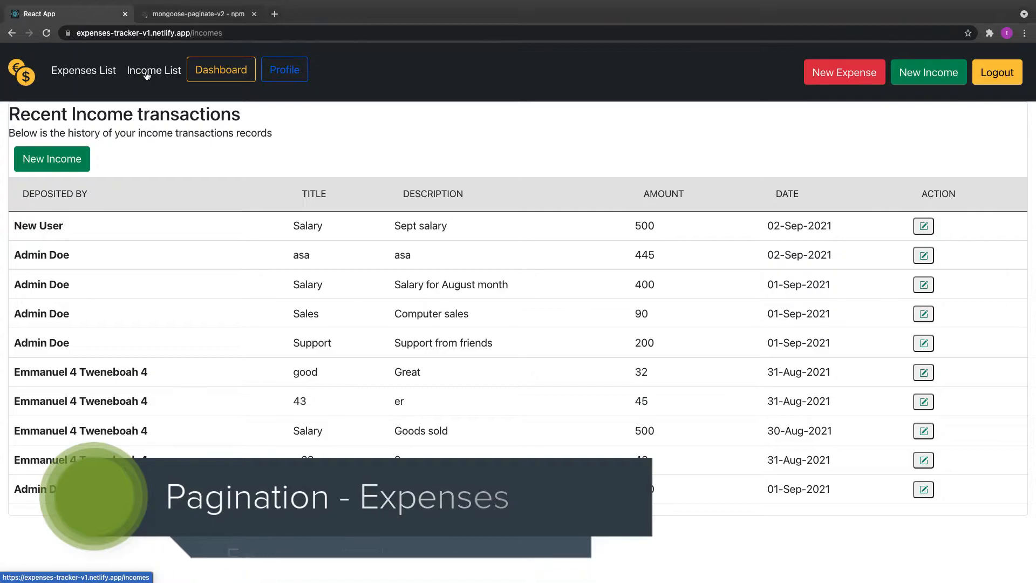
# - Send GET localhost:5000/api/income?page=1 and get 200 OK with a docs list of income records
pyautogui.click(152, 69)
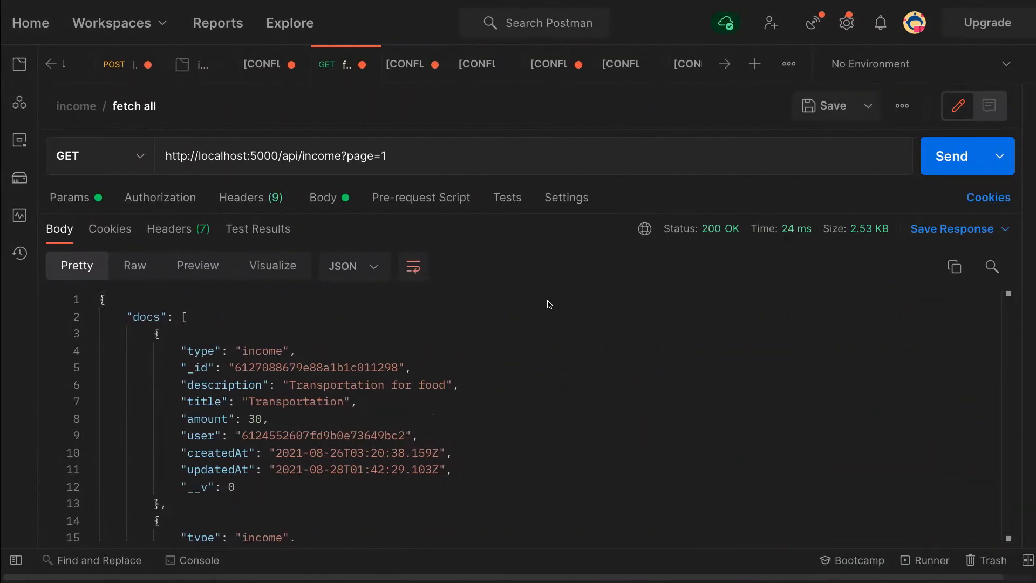
pyautogui.click(951, 156)
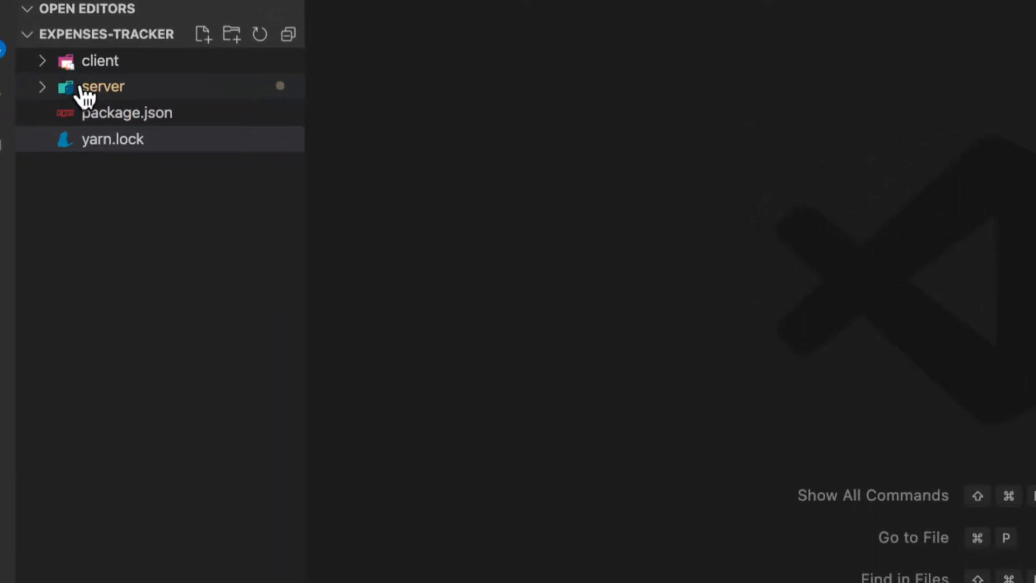
# - Expand server > src > model and have Expense.js and Income.js open, Expense schema showing
pyautogui.click(102, 86)
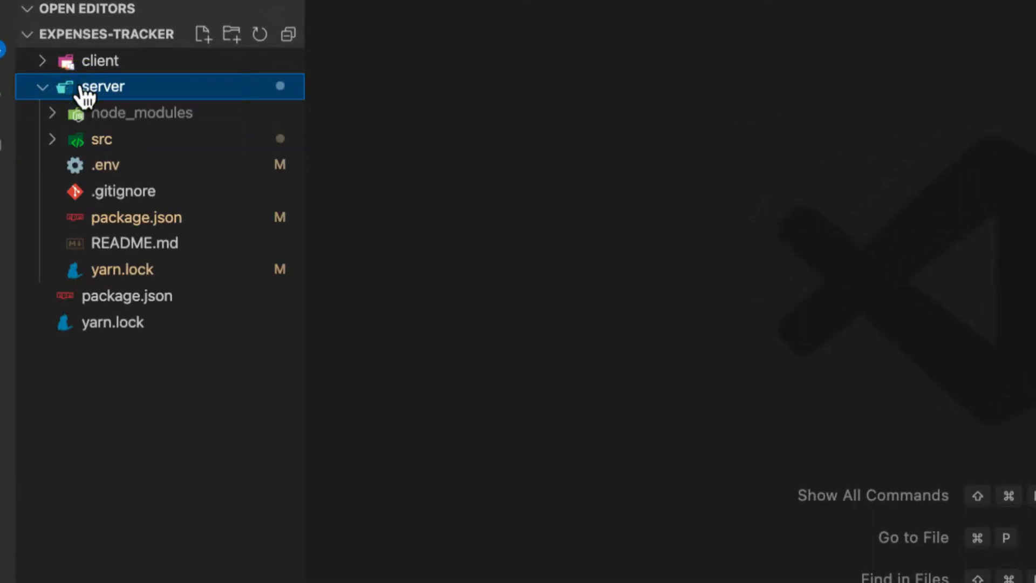
pyautogui.moveTo(69, 149)
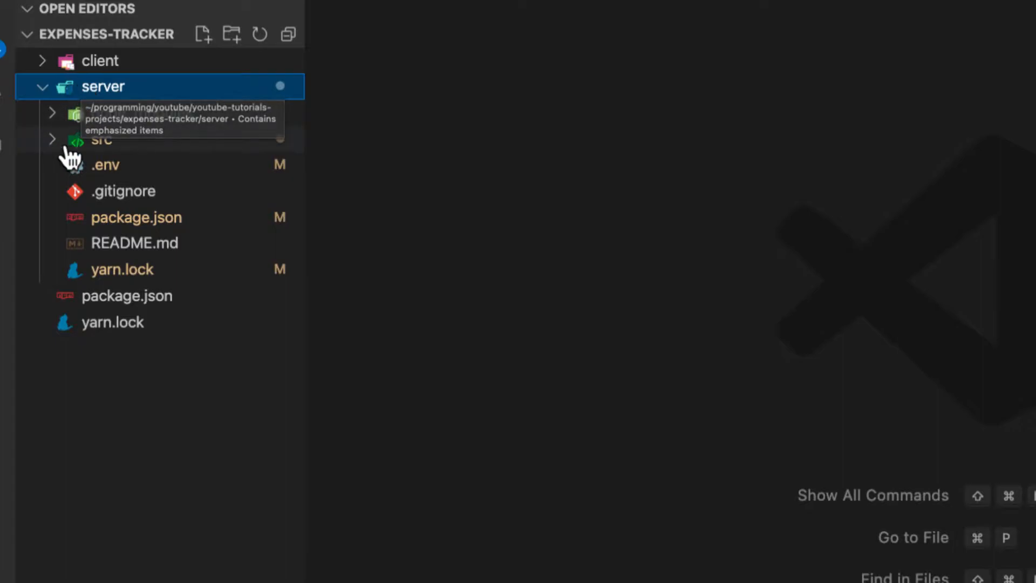
pyautogui.click(101, 139)
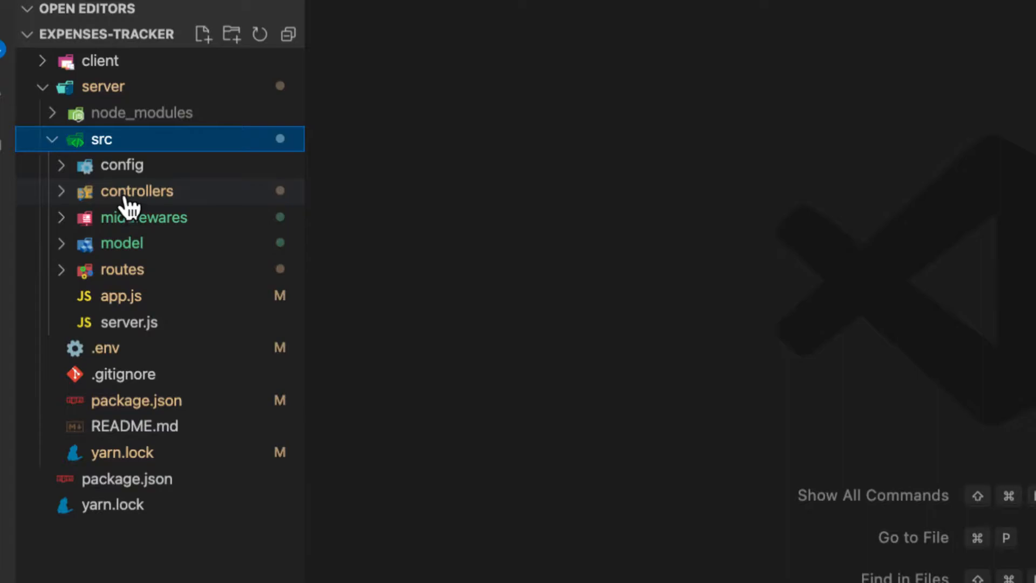
pyautogui.click(121, 243)
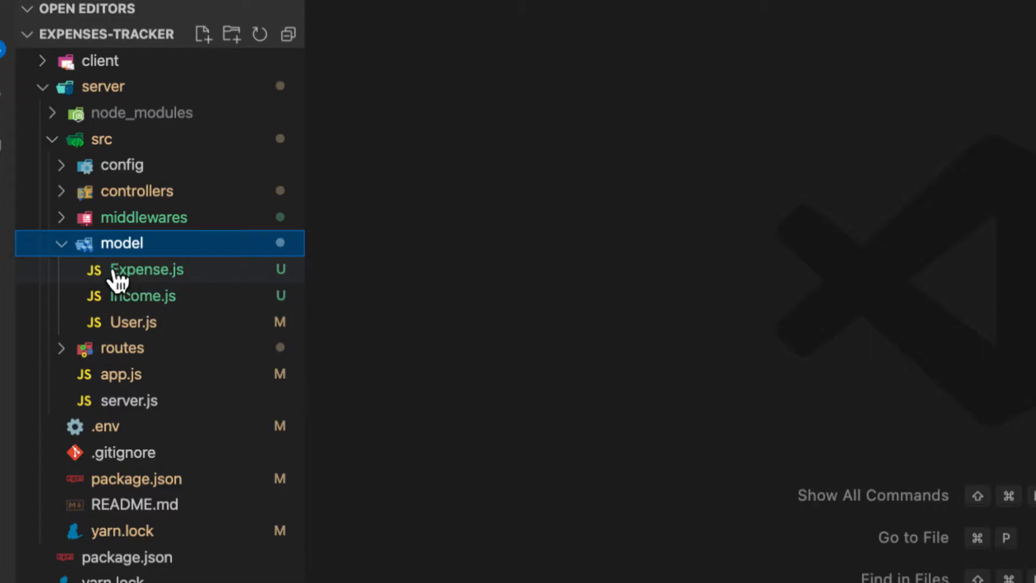
pyautogui.moveTo(140, 278)
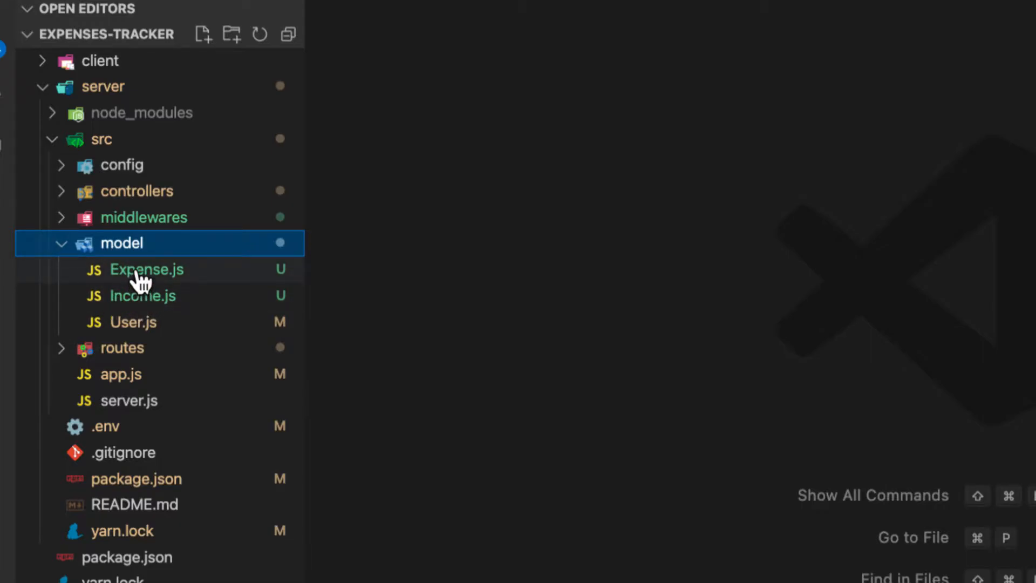
pyautogui.click(147, 269)
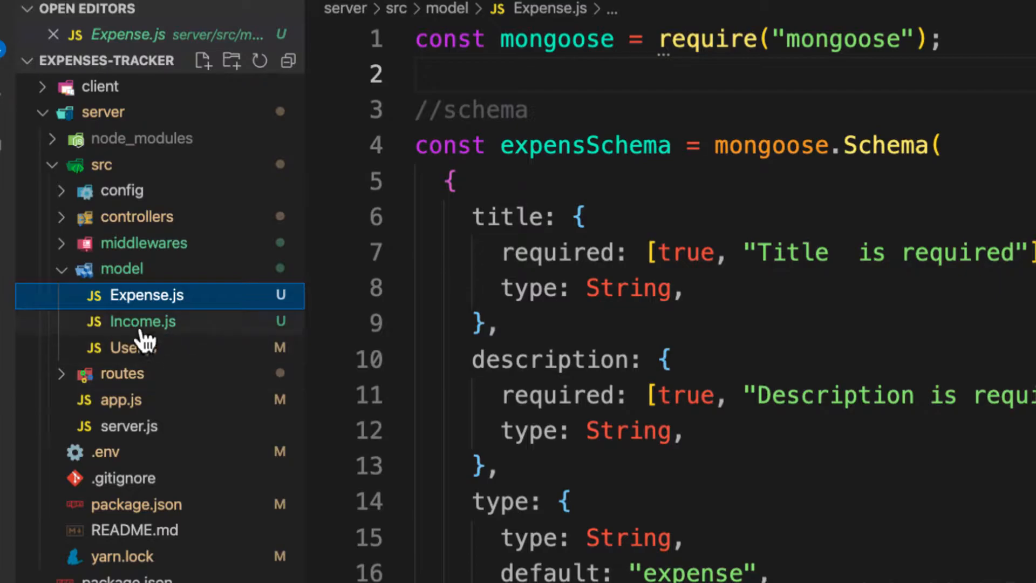
pyautogui.click(140, 322)
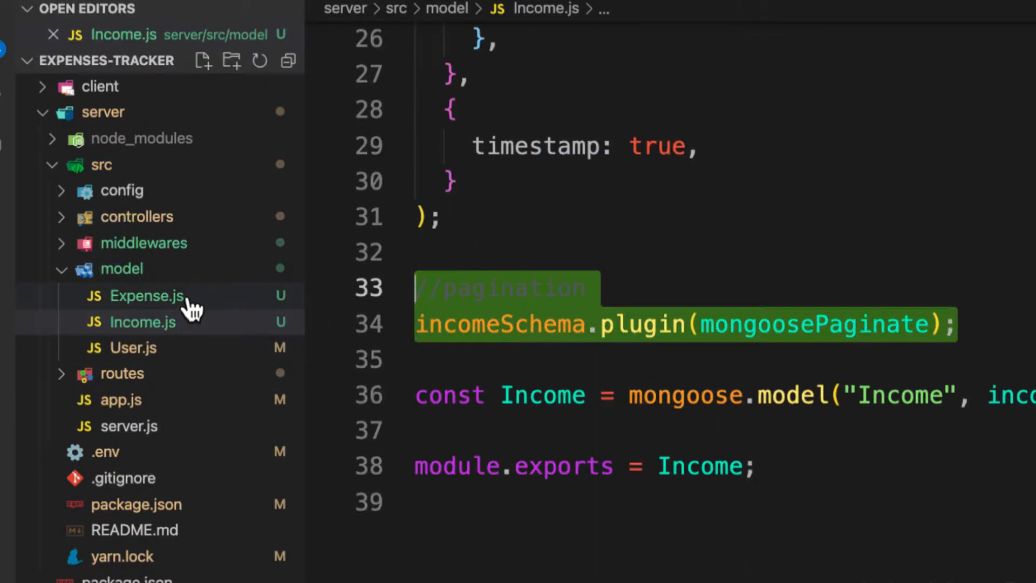
pyautogui.click(141, 296)
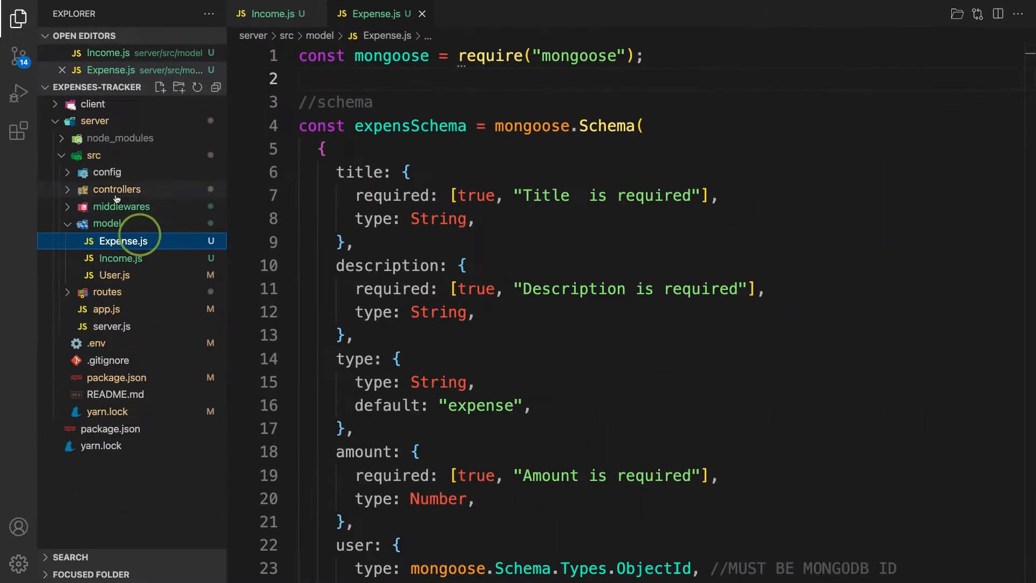
# - Copy the mongoosePaginate require and plugin lines from Income.js into Expense.js on expensSchema
pyautogui.click(19, 19)
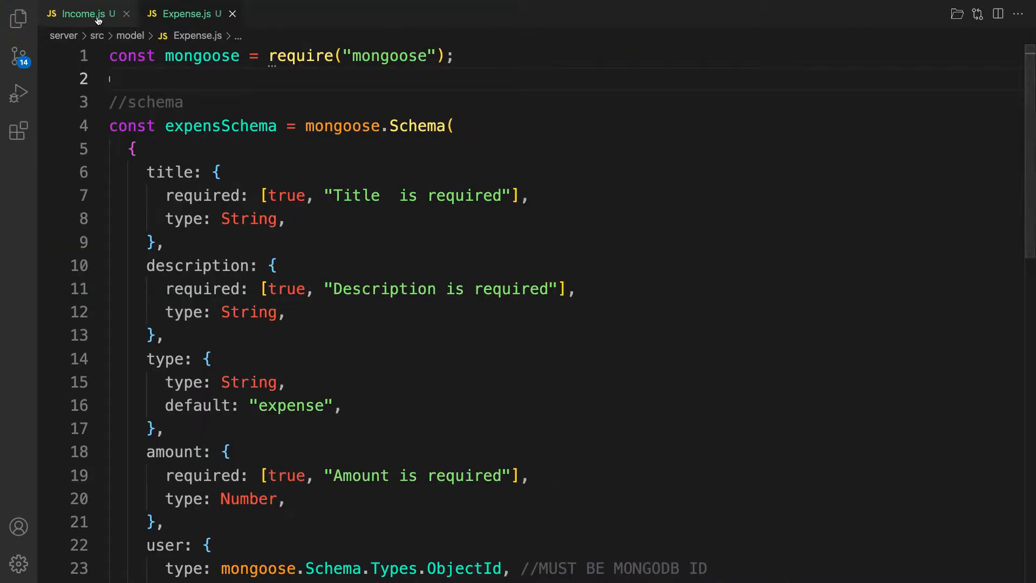
pyautogui.click(79, 13)
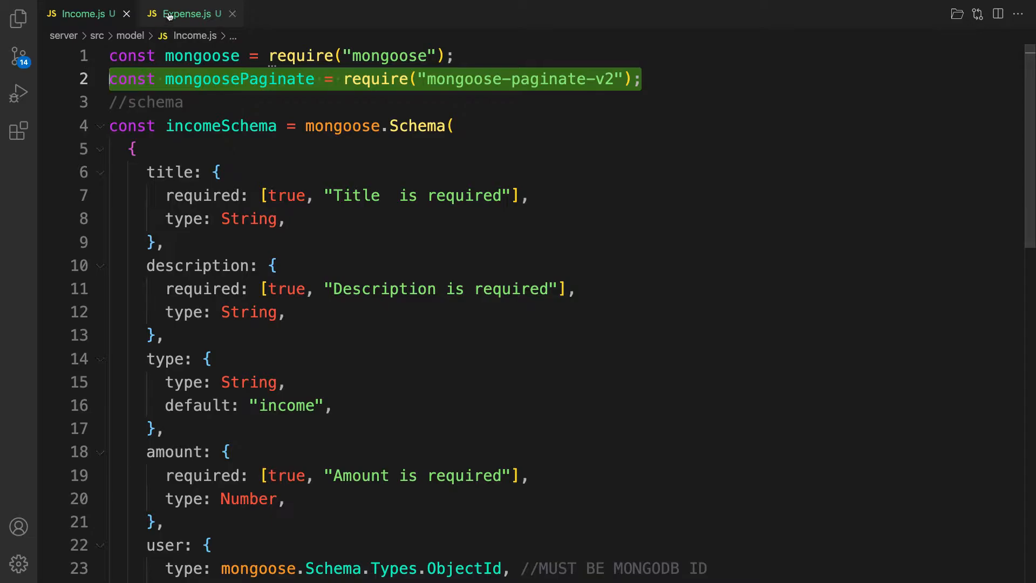
pyautogui.click(185, 13)
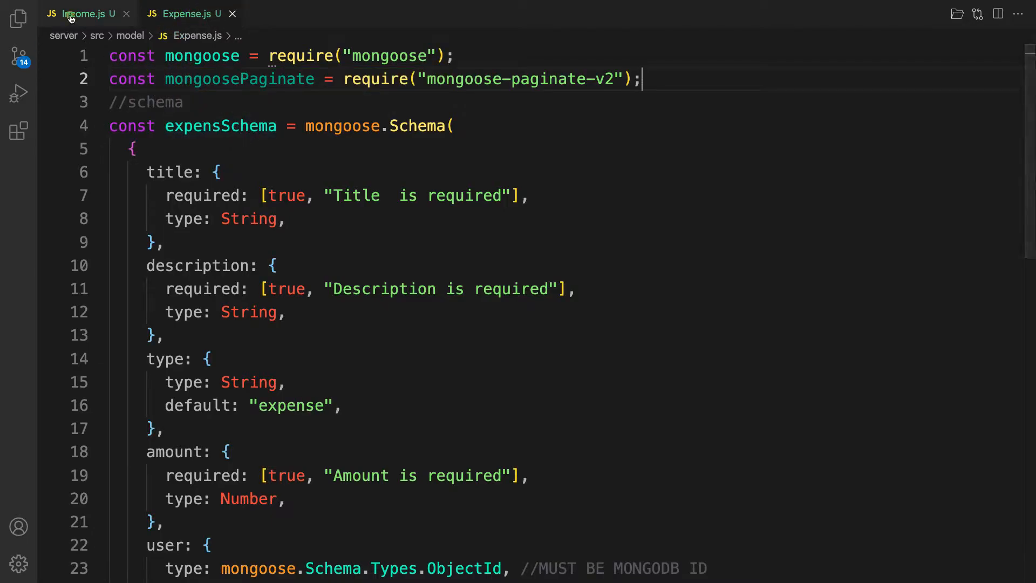
pyautogui.click(79, 13)
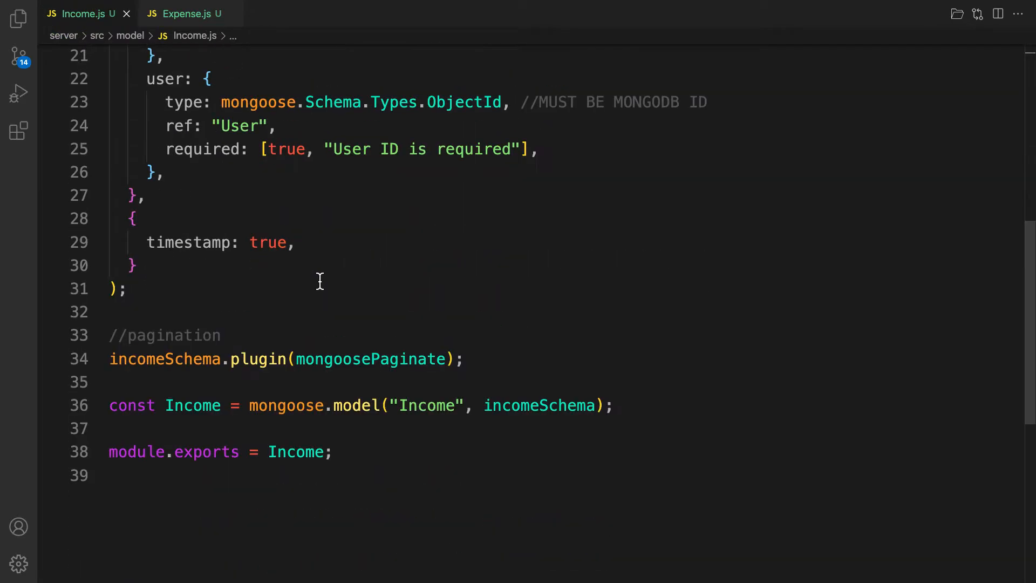
pyautogui.moveTo(110, 335); pyautogui.dragTo(464, 359)
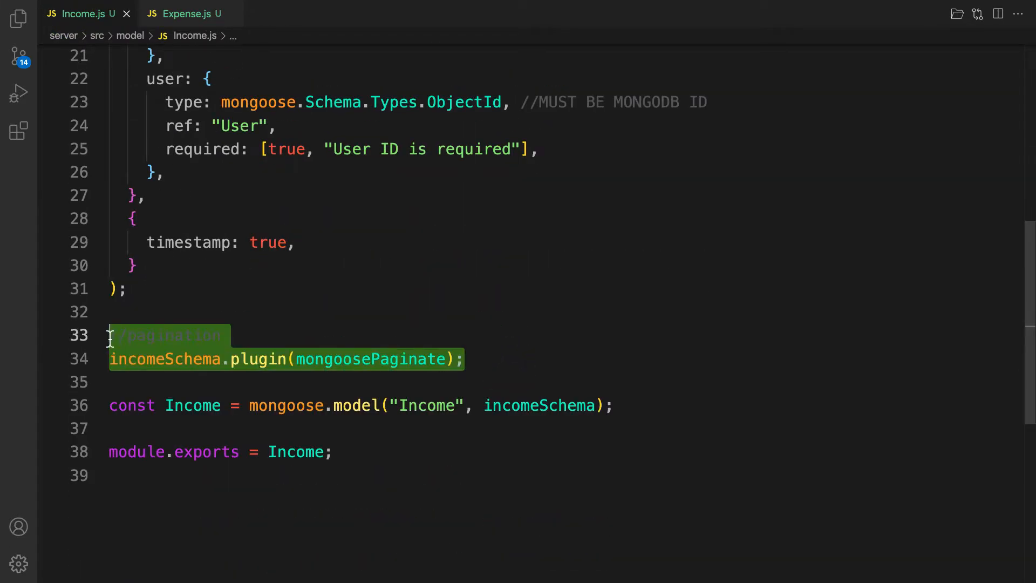
pyautogui.click(186, 13)
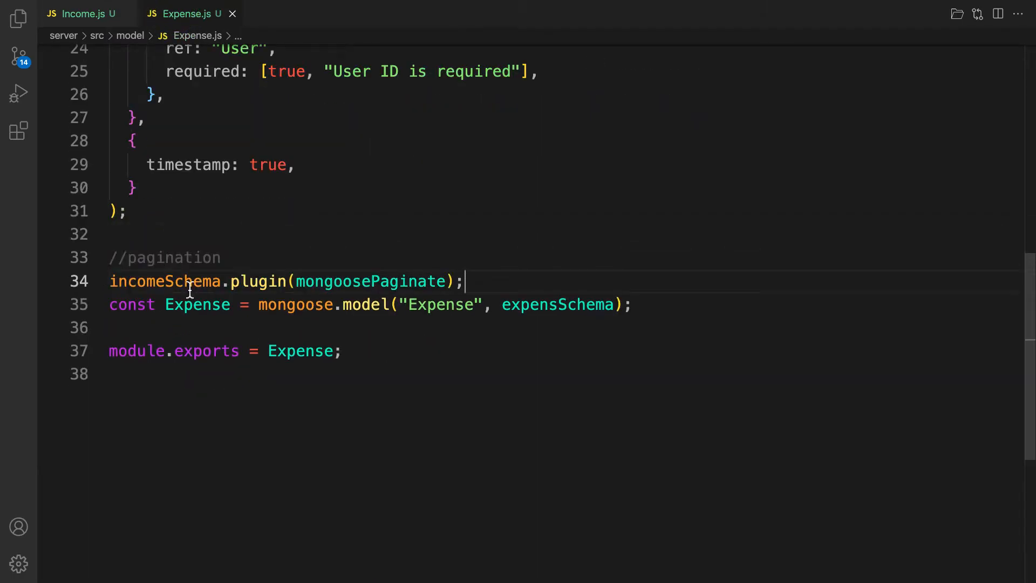
pyautogui.write('expens')
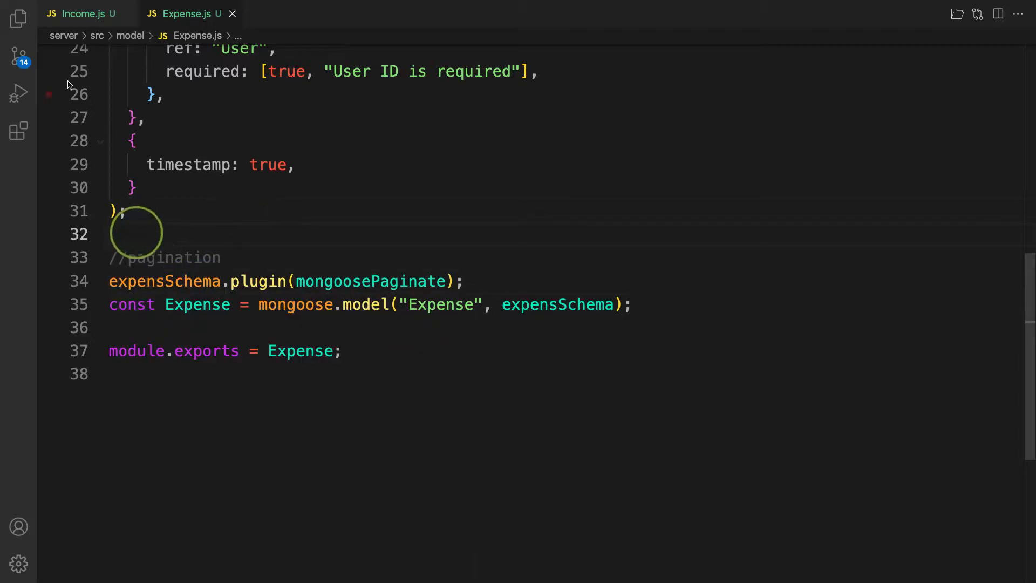
pyautogui.click(18, 19)
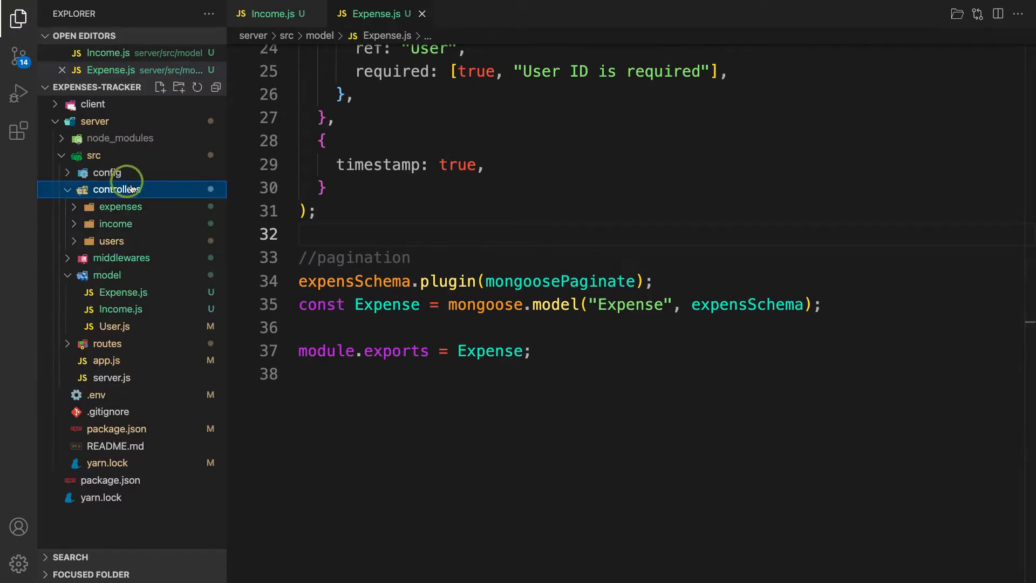
# - Have expenseCtrl.js open and scrolled to fetchAllExpCtrl still using Expense.find()
pyautogui.click(121, 206)
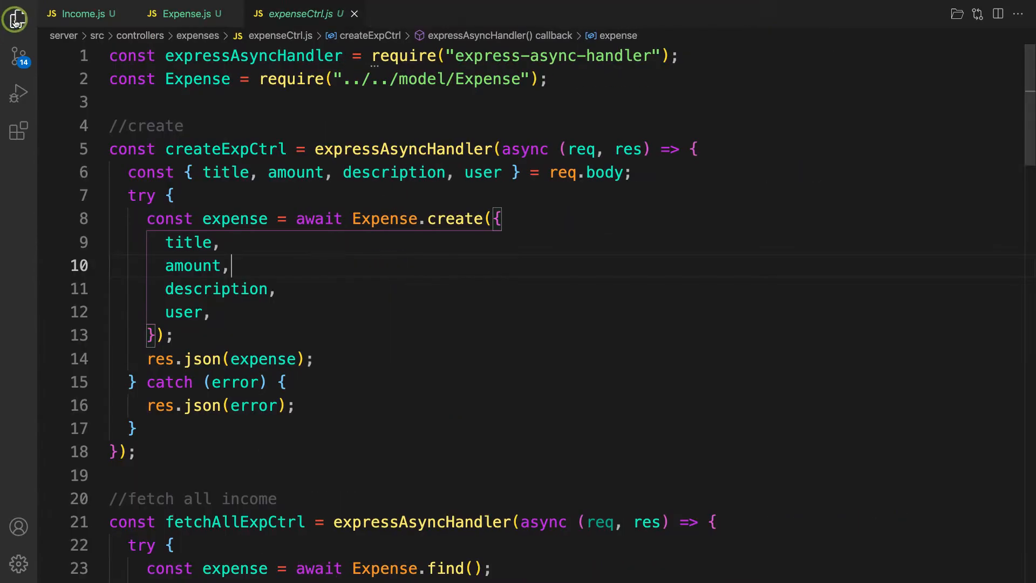
pyautogui.scroll(-3)
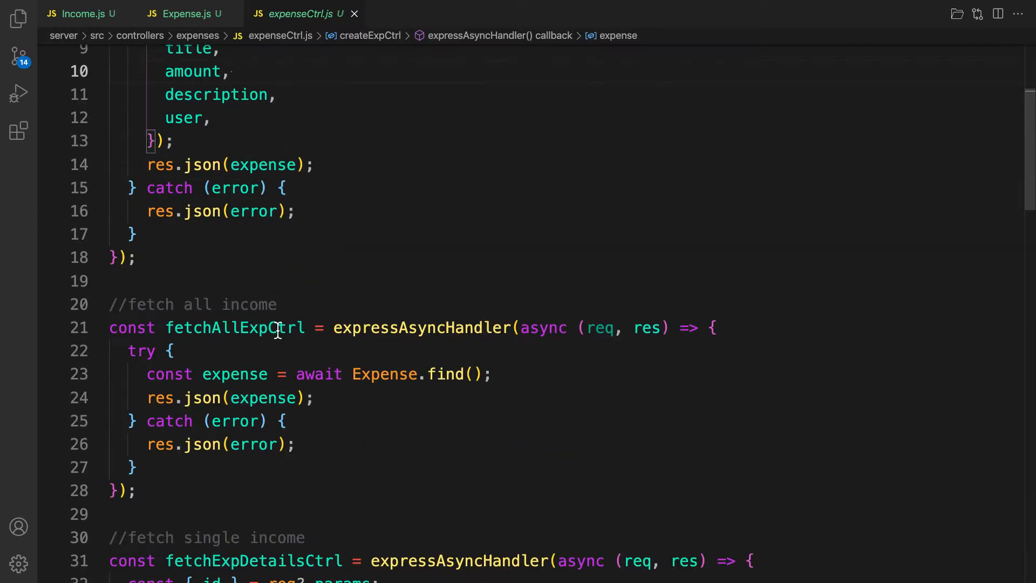
pyautogui.scroll(-3)
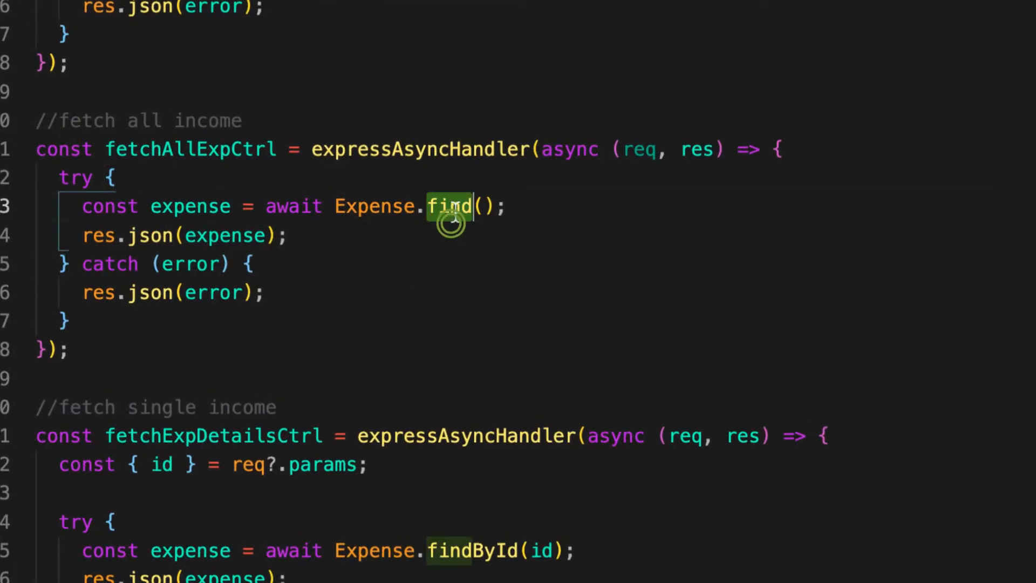
# - Rewrite the query as Expense.paginate({}, {limit:10, page: }) with the page value still empty
pyautogui.write('paginate')
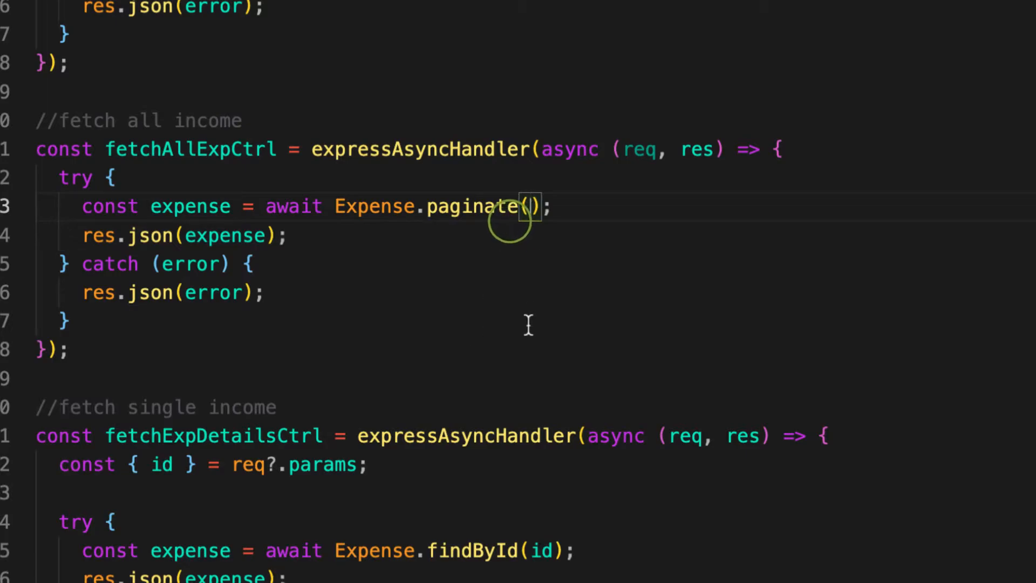
pyautogui.write('{')
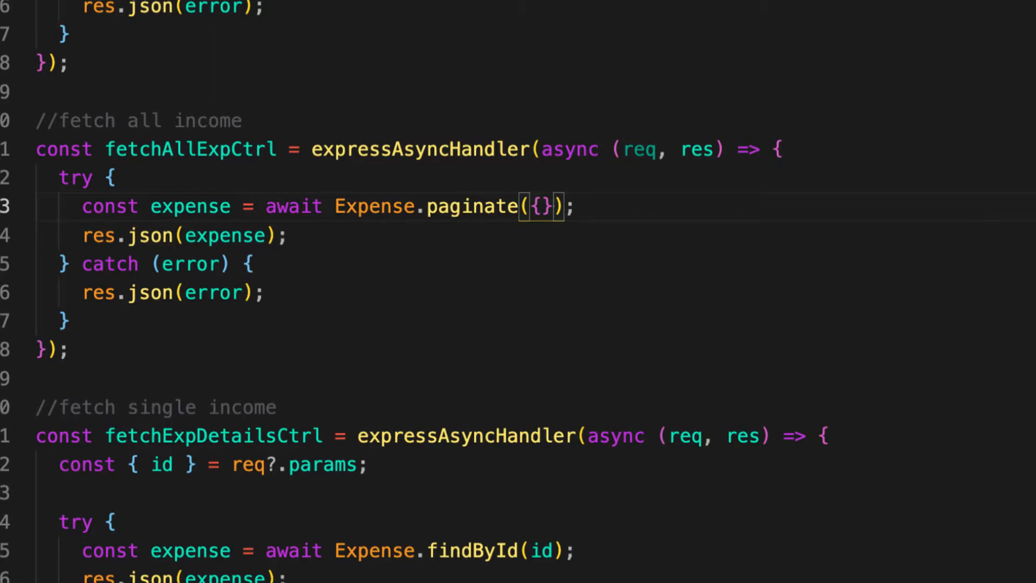
pyautogui.write(',')
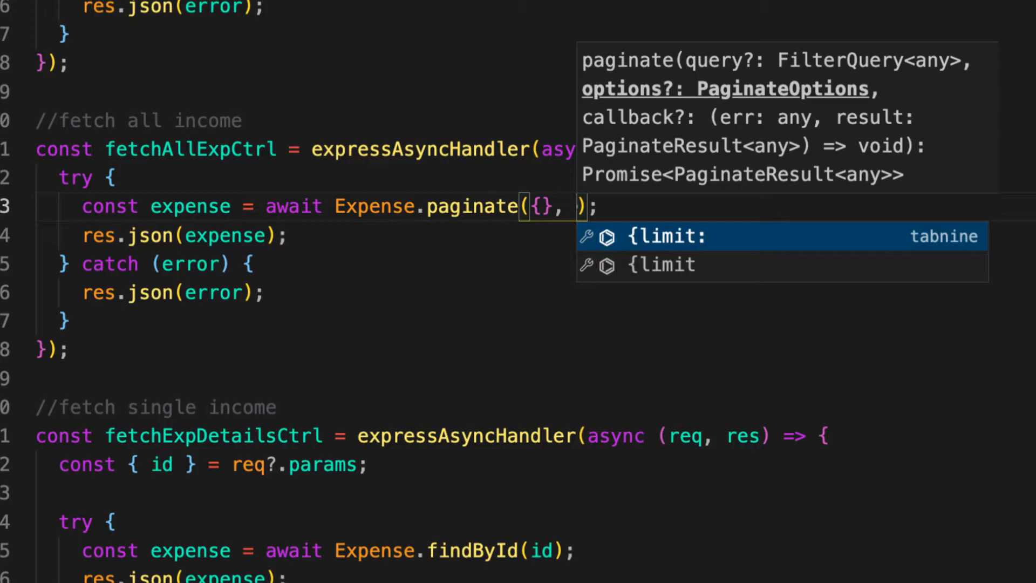
pyautogui.write('{}')
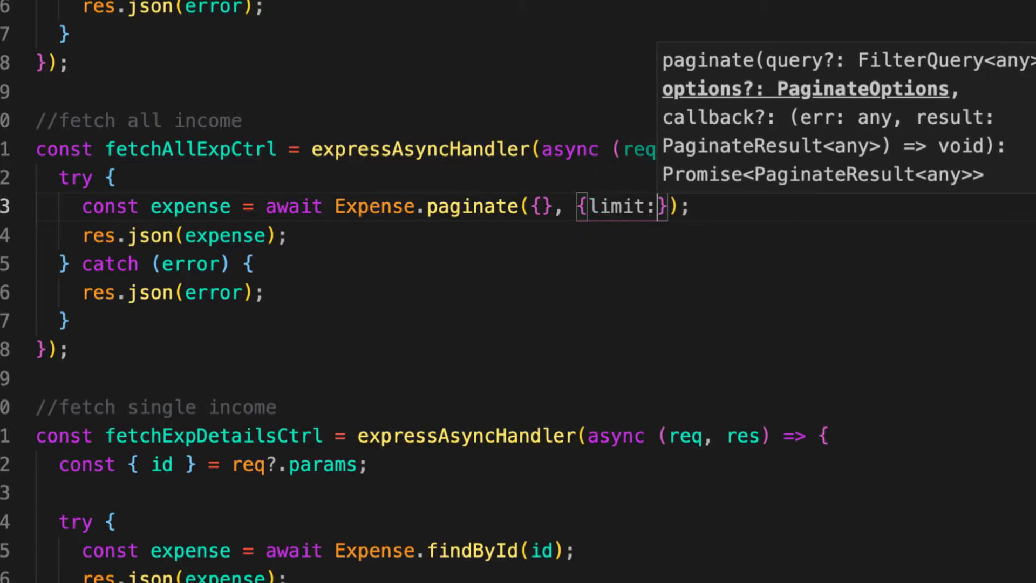
pyautogui.write('10')
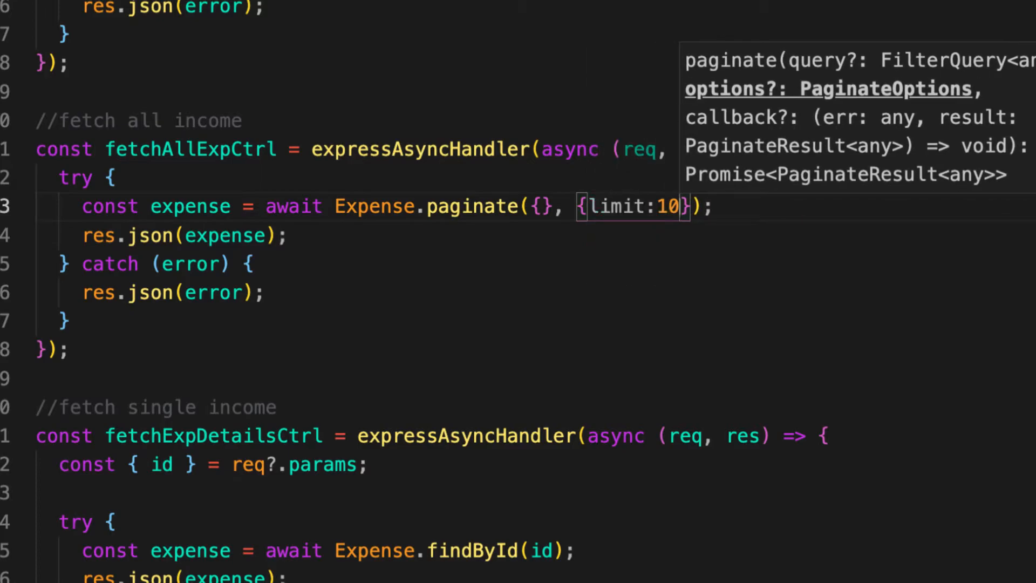
pyautogui.write(',')
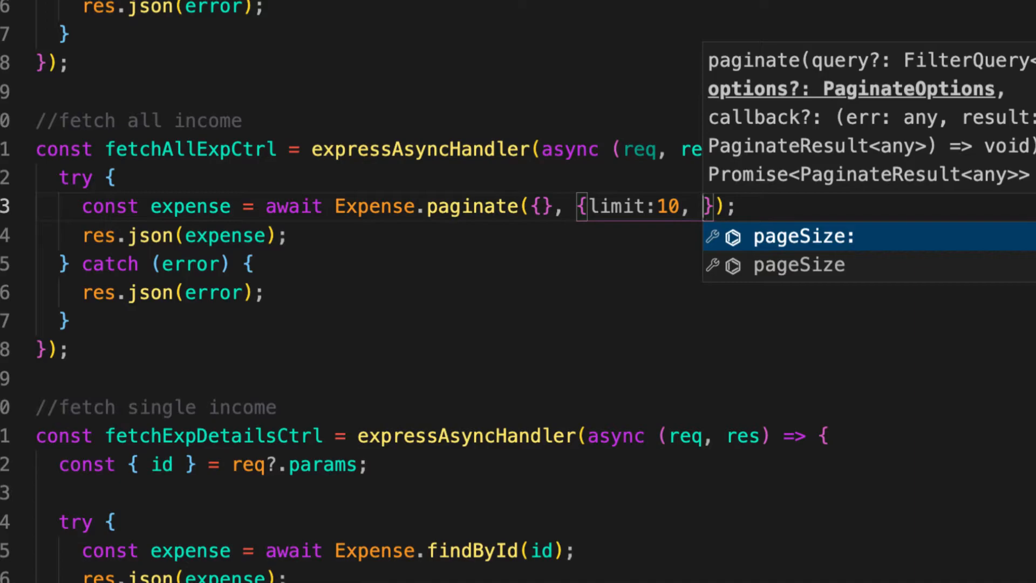
pyautogui.write('page:')
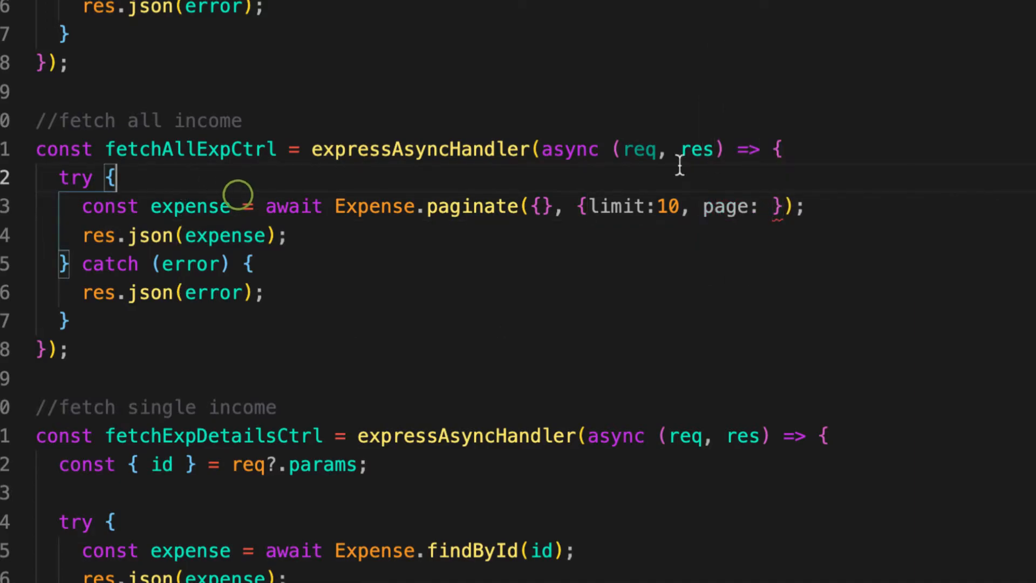
# - Add const {page} = req?.query above try and set the option to page: Number(page)
pyautogui.write('con')
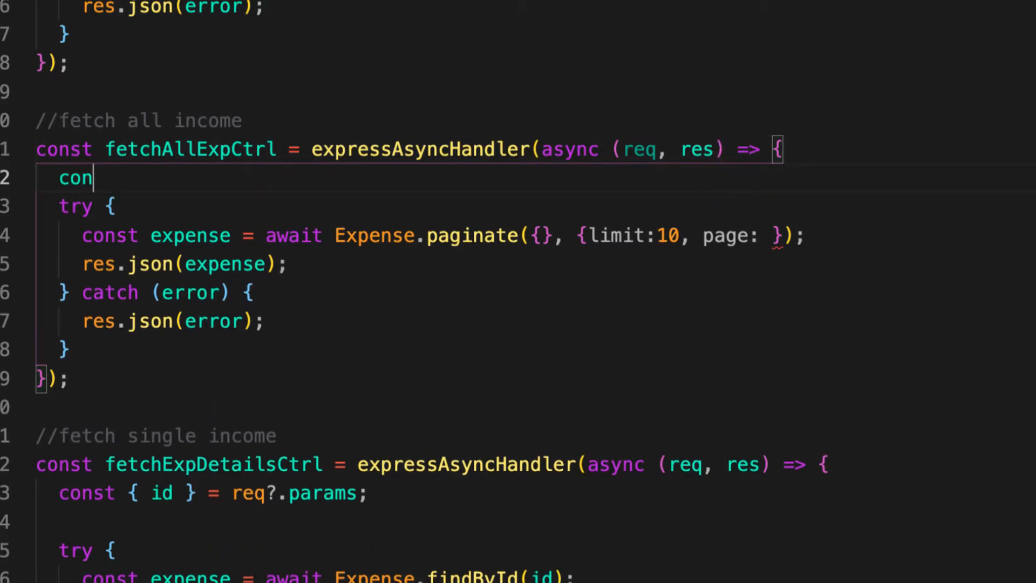
pyautogui.write('st {} =')
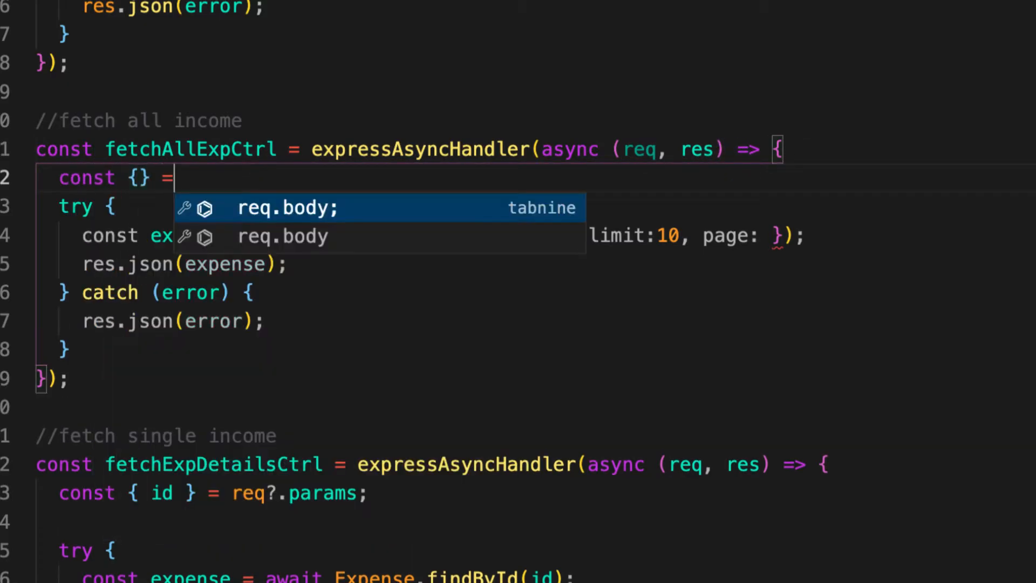
pyautogui.write('req')
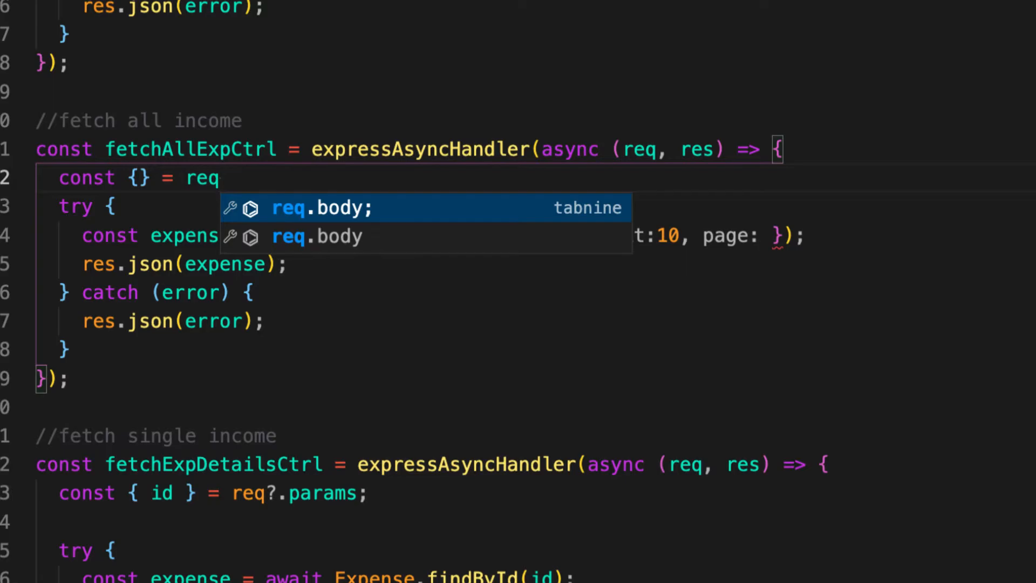
pyautogui.write('?.query')
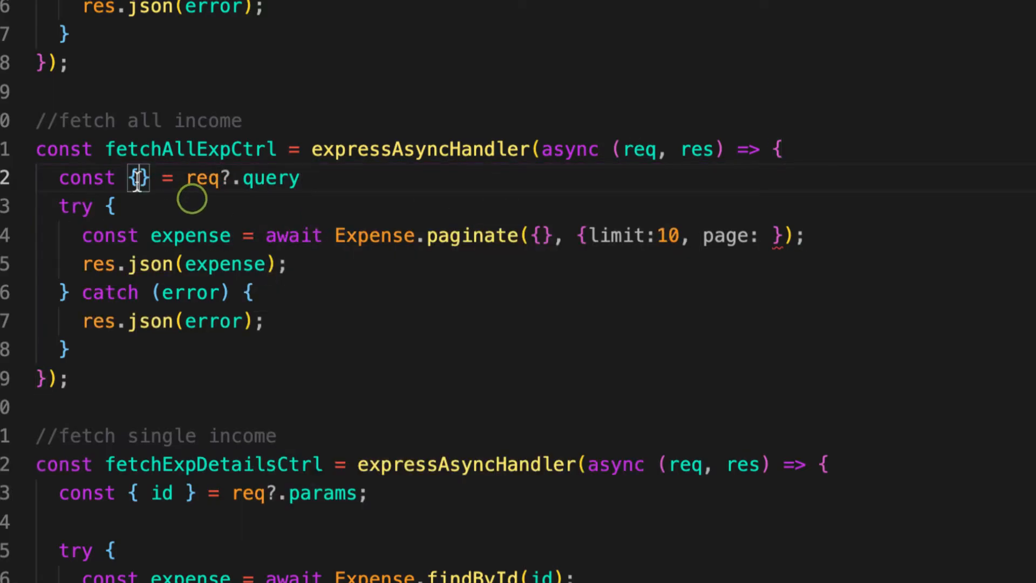
pyautogui.write('page')
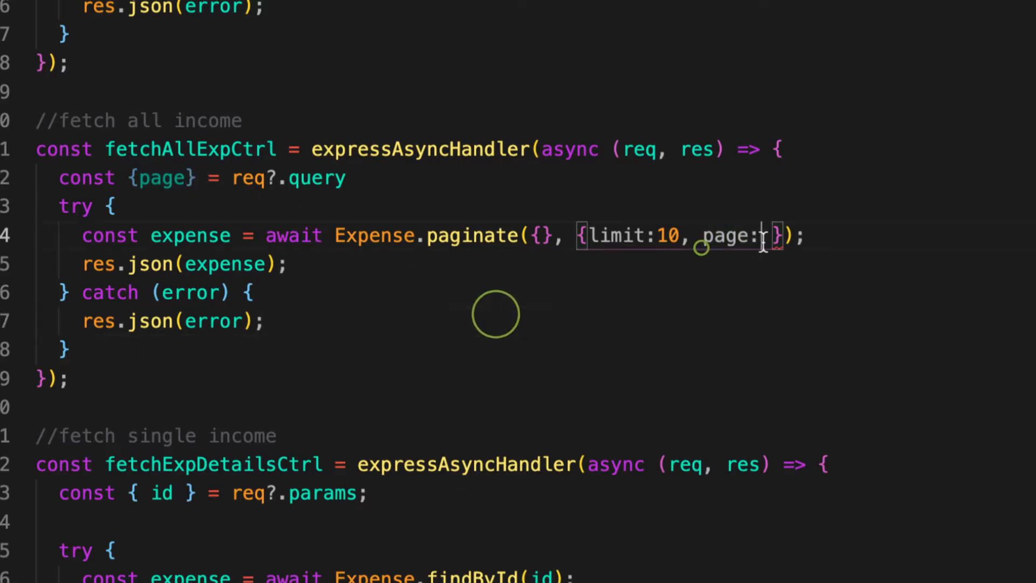
pyautogui.write('Number(')
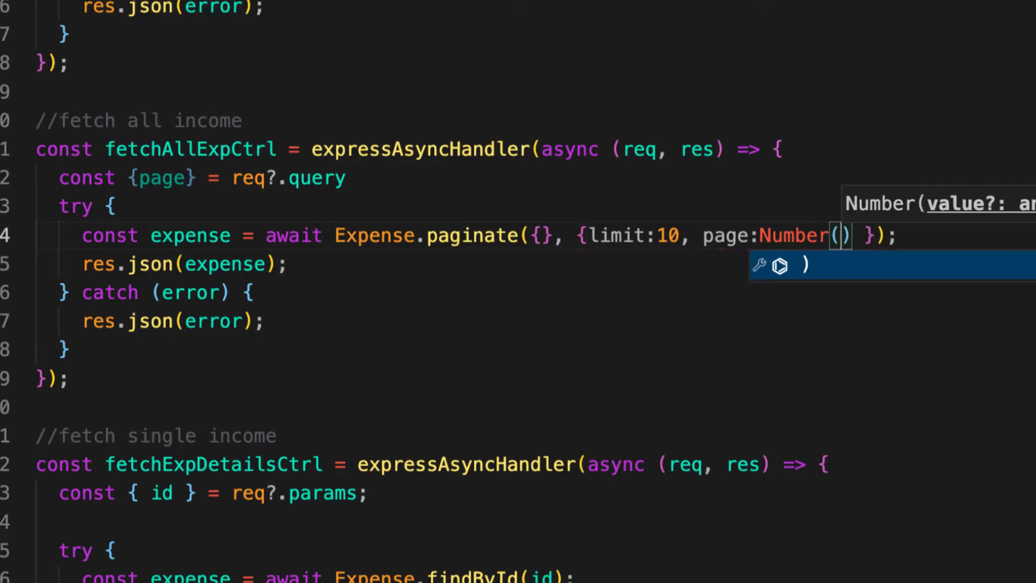
pyautogui.write('page')
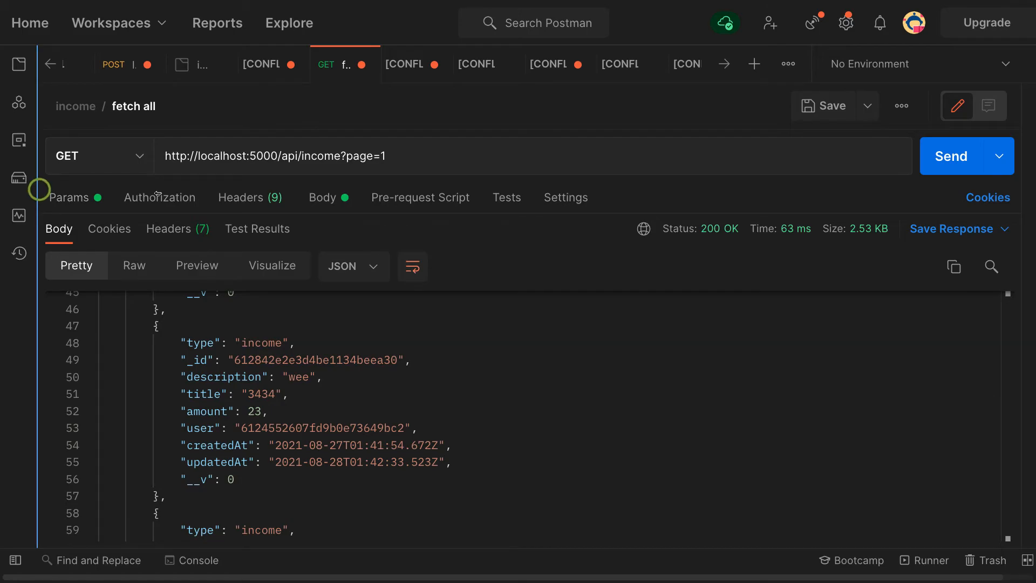
# - Send the expenses fetch-all request without a page, then with ?page=1 appended
pyautogui.click(18, 64)
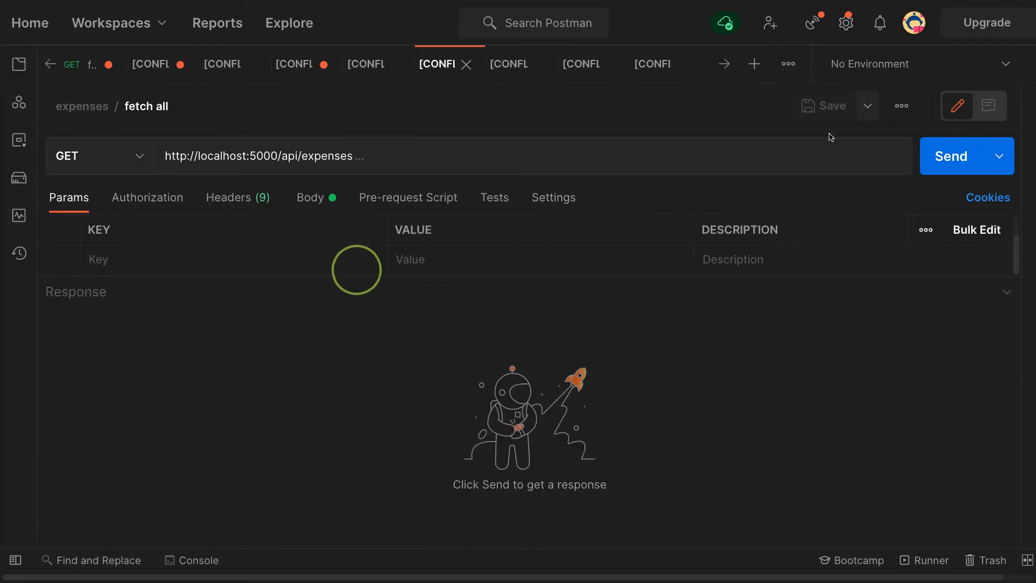
pyautogui.click(952, 157)
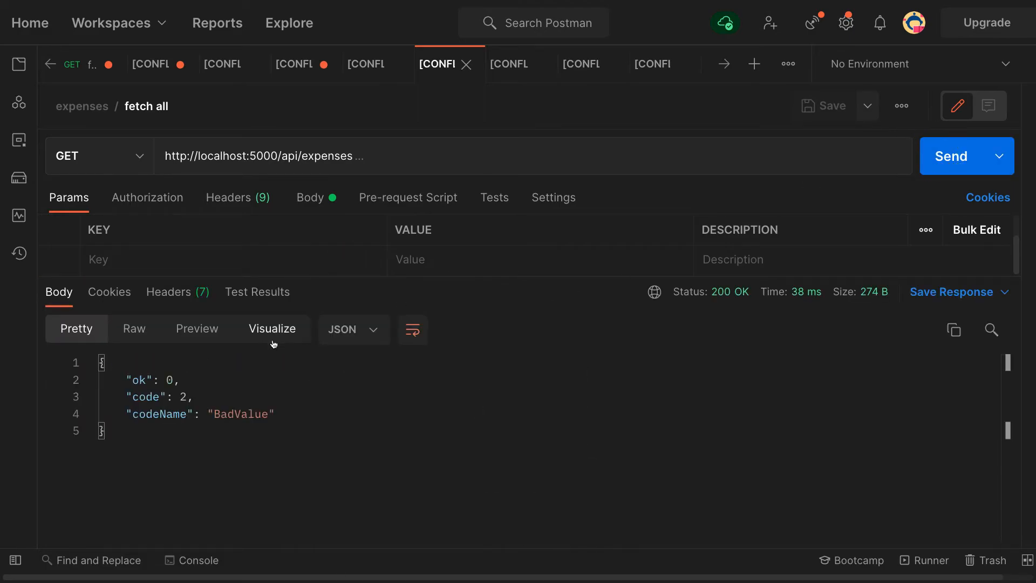
pyautogui.click(374, 160)
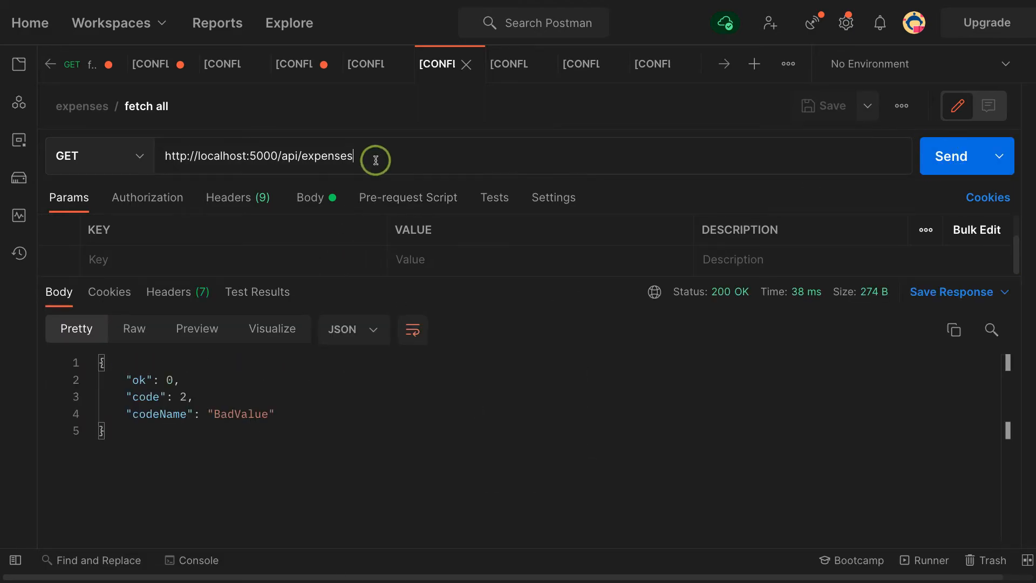
pyautogui.write('?')
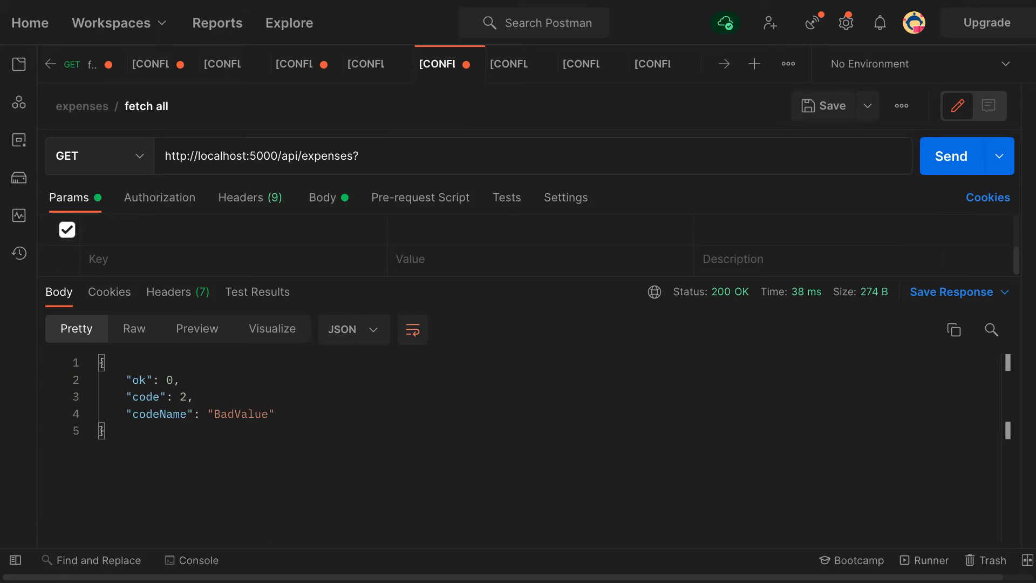
pyautogui.write('page')
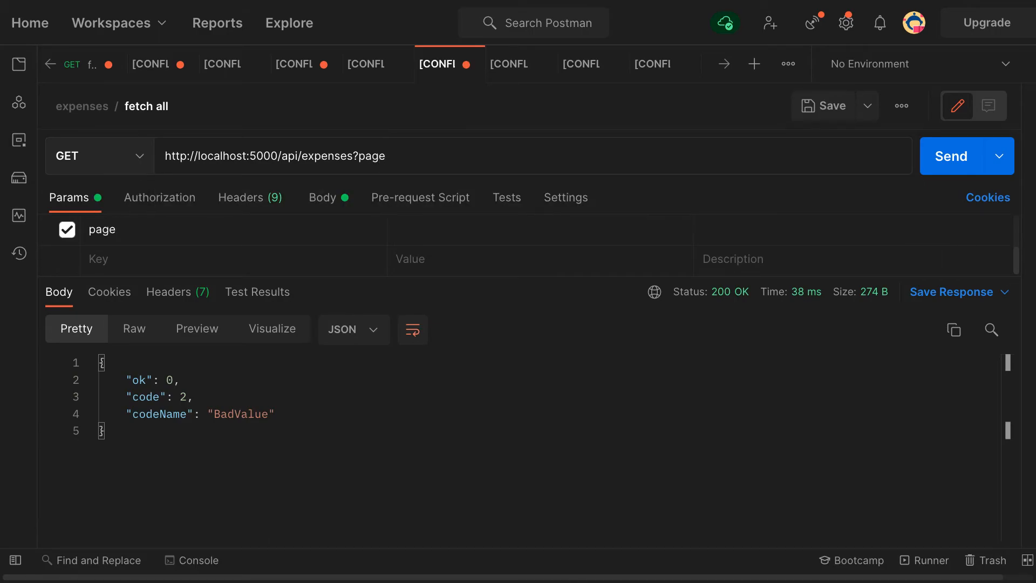
pyautogui.write('1')
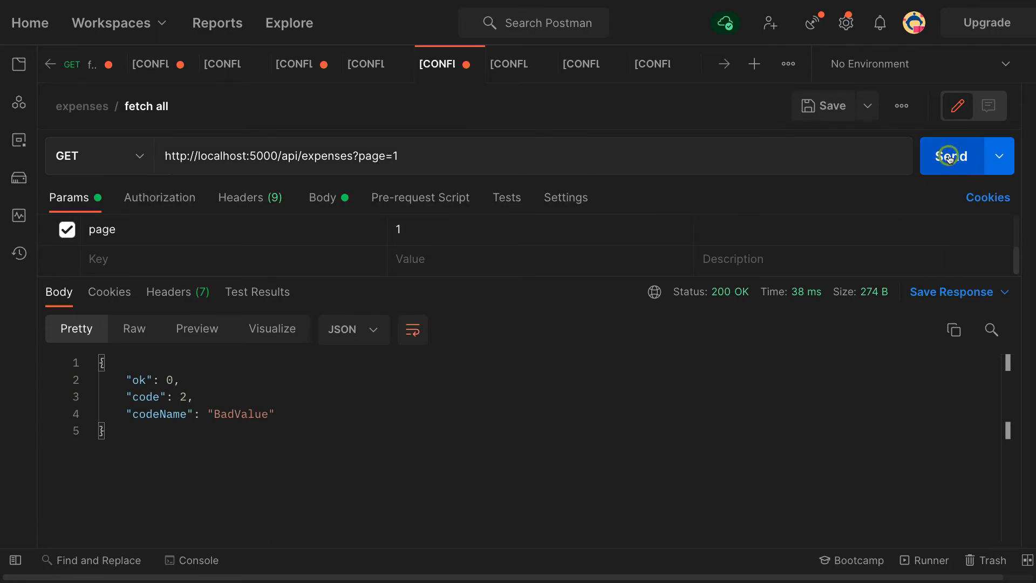
pyautogui.click(951, 156)
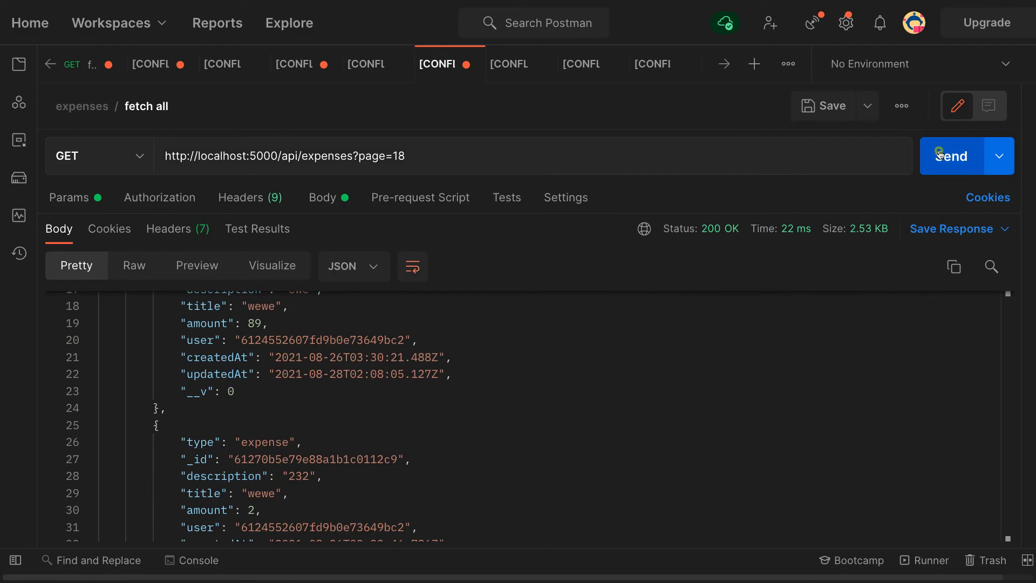
# - Send it with page=18: empty docs, totalDocs 26, limit 10, totalPages 3
pyautogui.click(950, 155)
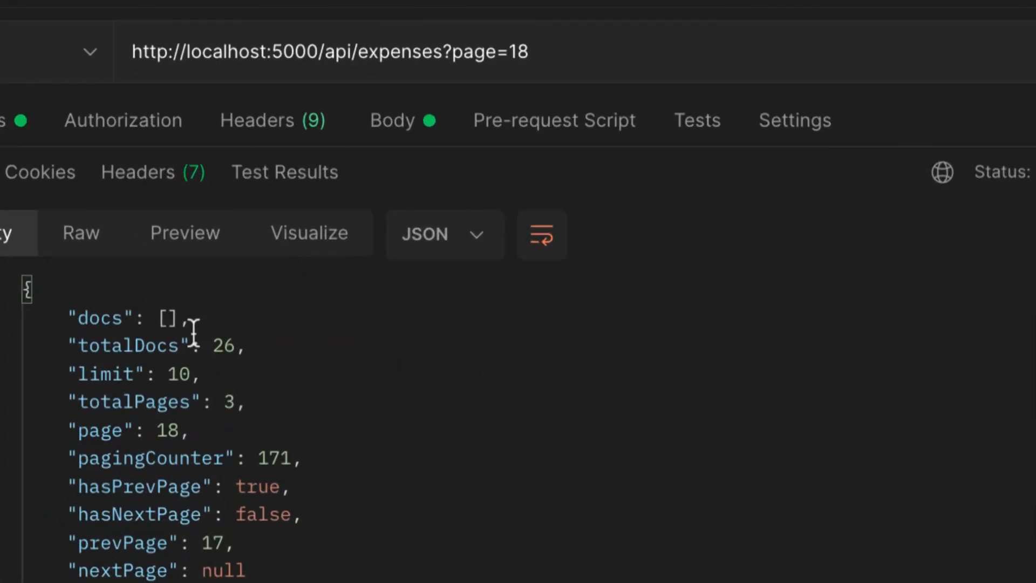